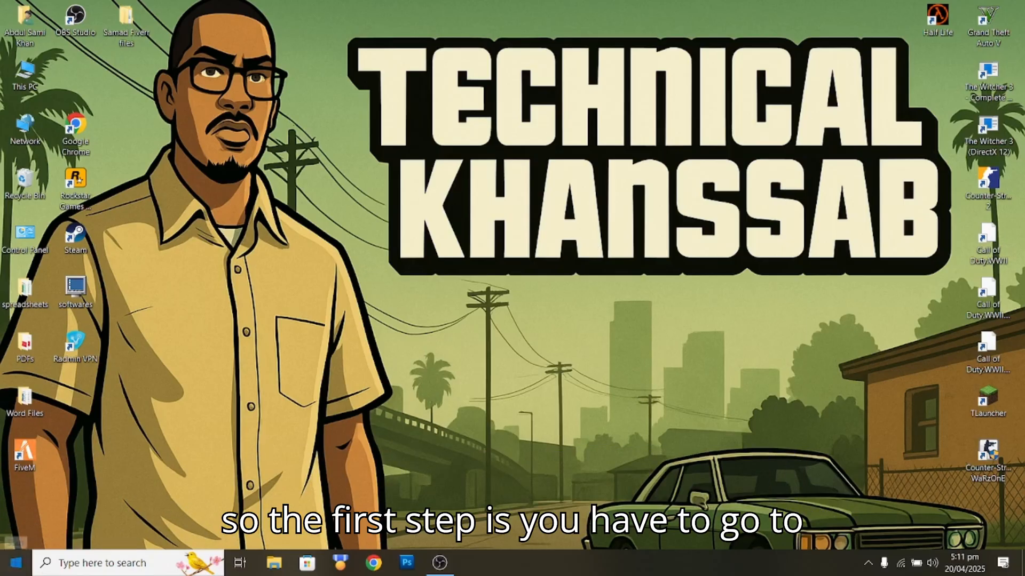
# - Open %localappdata% via Run, enter the FiveM folder and select FiveM.exe
pyautogui.write('run')
pyautogui.write('%localappdata%')
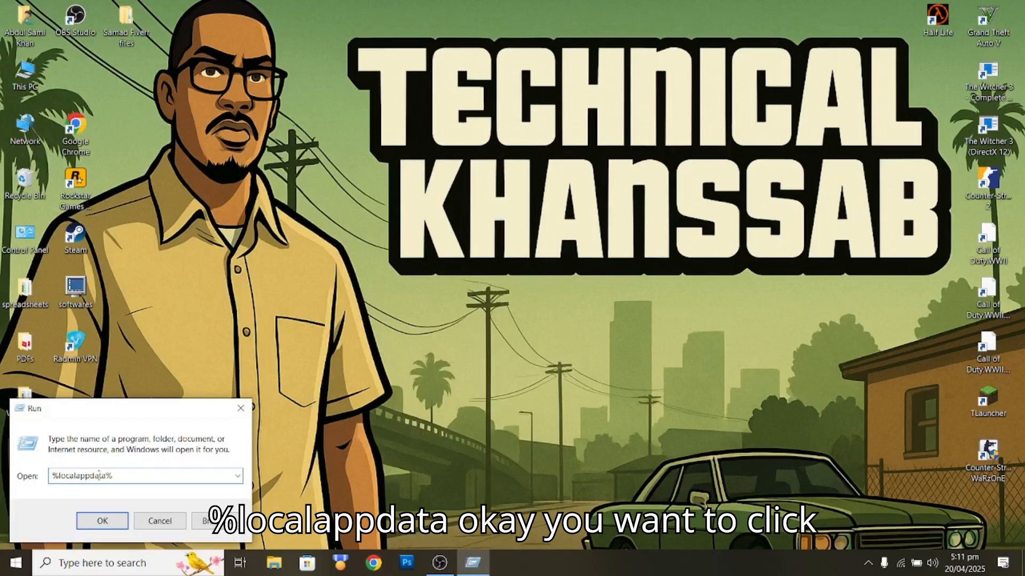
pyautogui.click(102, 521)
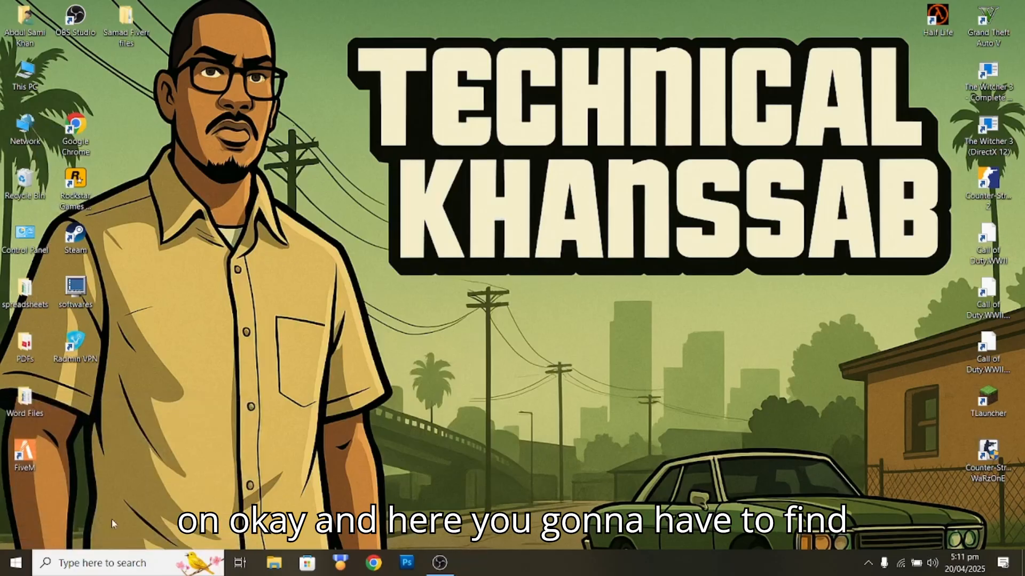
pyautogui.click(274, 562)
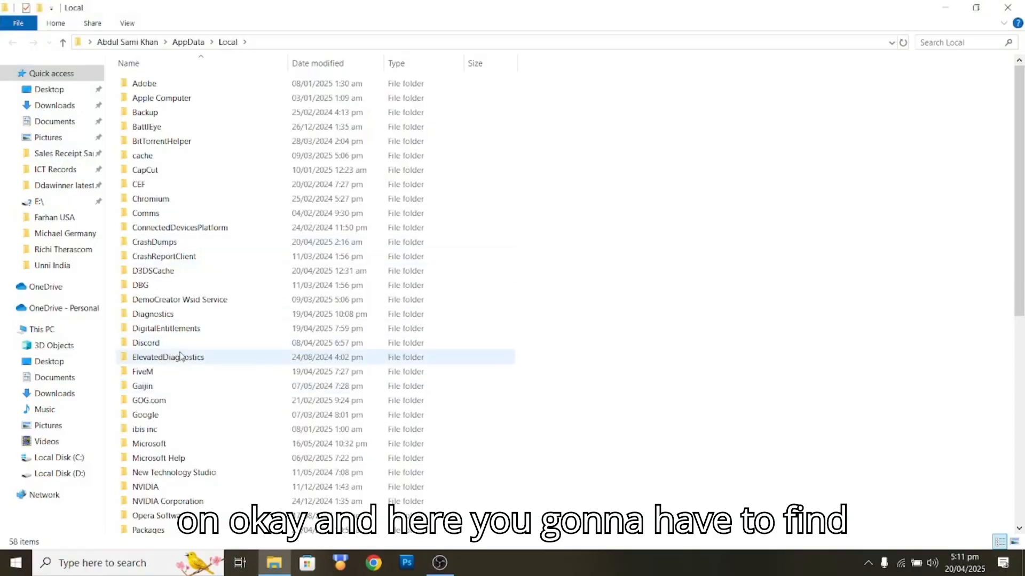
pyautogui.doubleClick(142, 371)
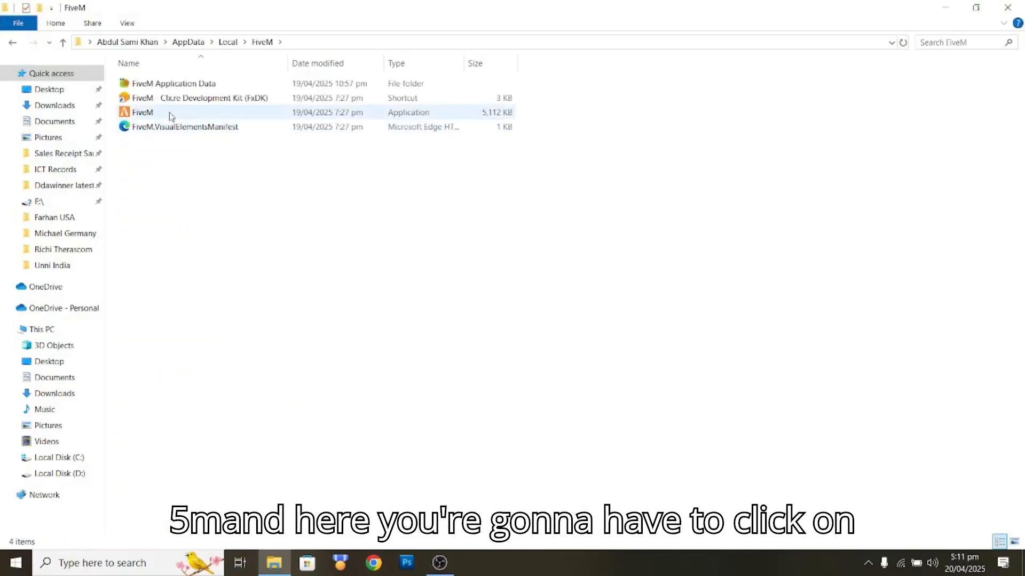
pyautogui.click(142, 112)
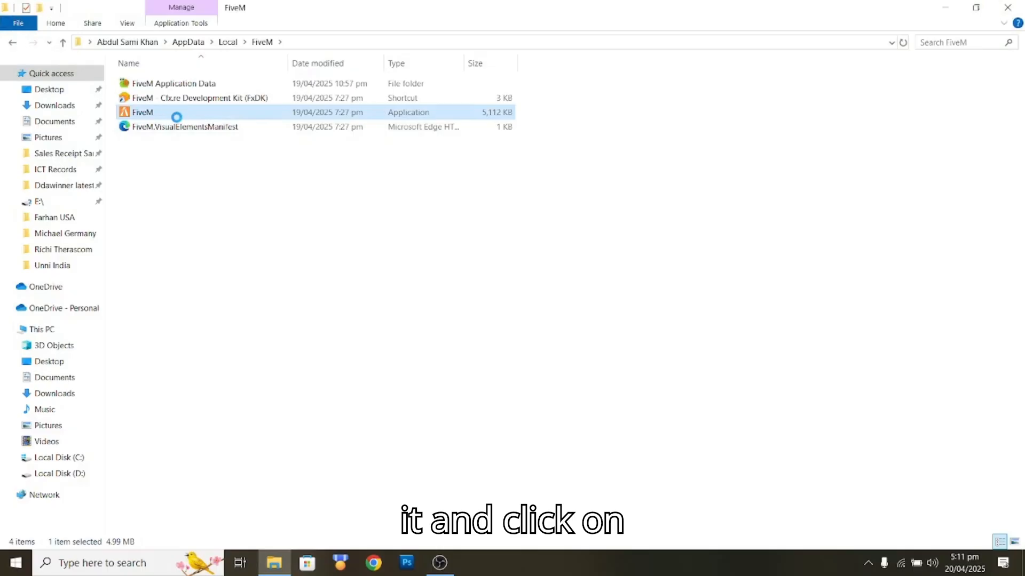
# - In FiveM.exe Properties, toggle and clear Run as administrator and Disable fullscreen optimizations
pyautogui.rightClick(142, 112)
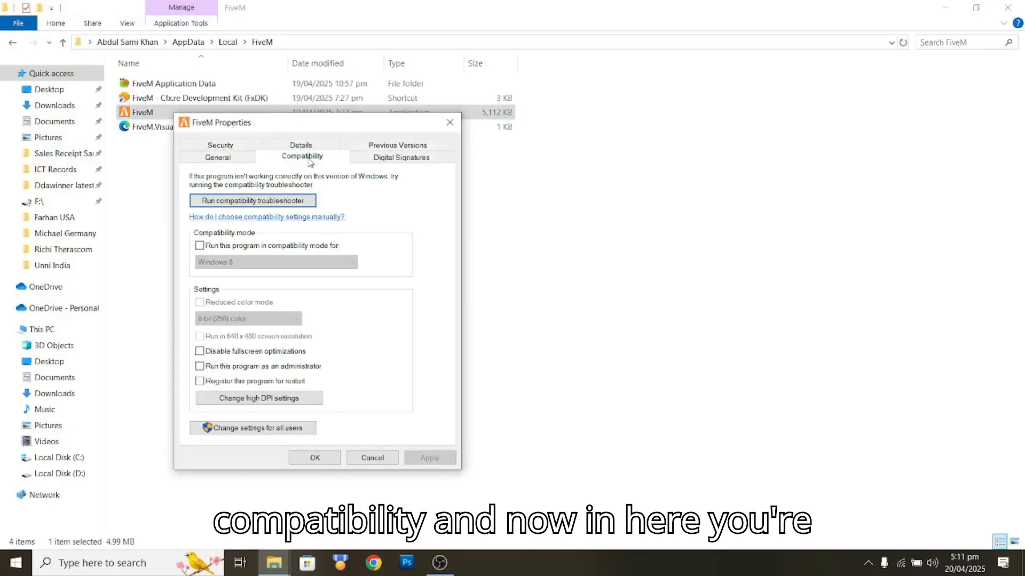
pyautogui.moveTo(312, 312)
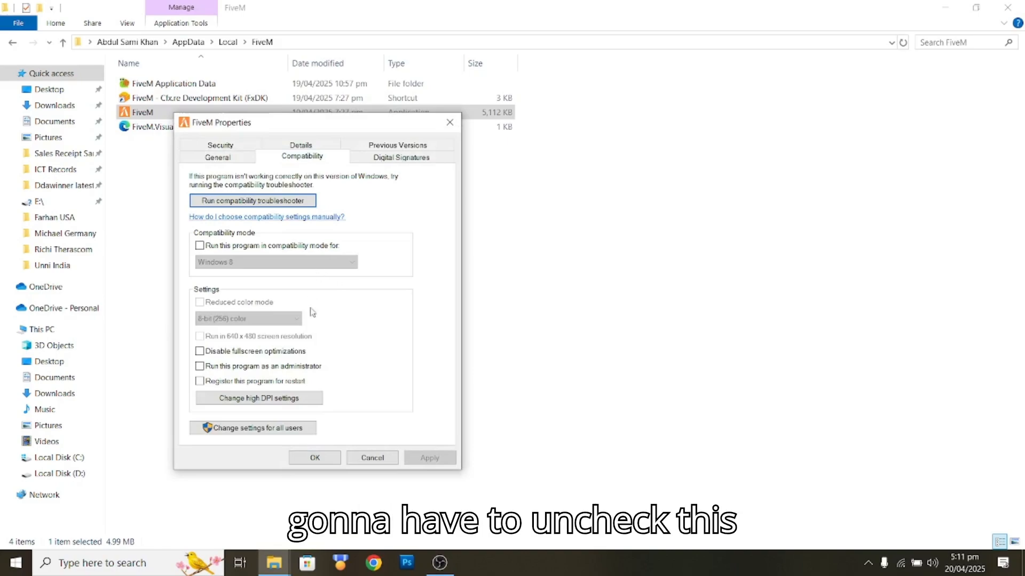
pyautogui.click(200, 366)
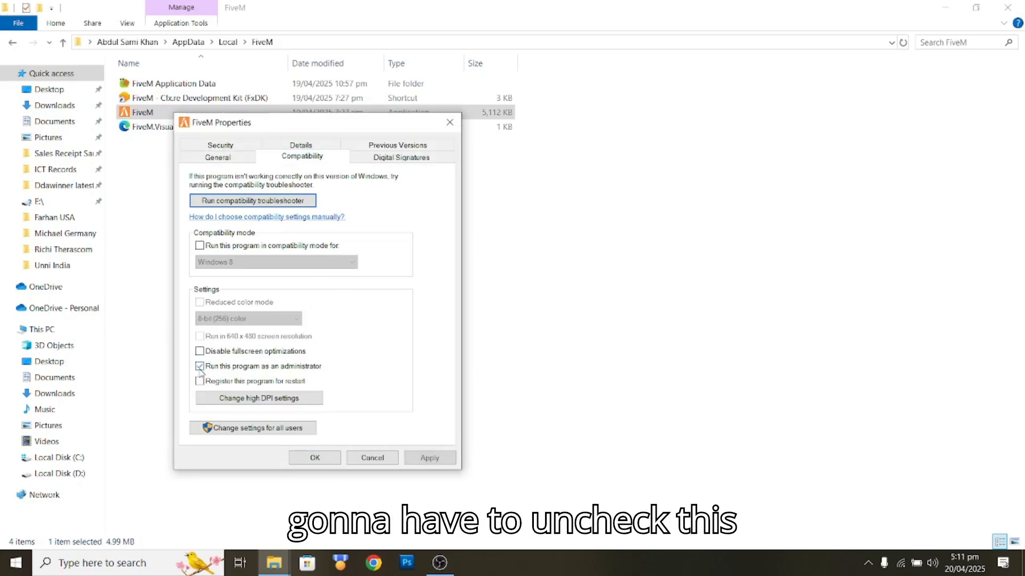
pyautogui.click(200, 351)
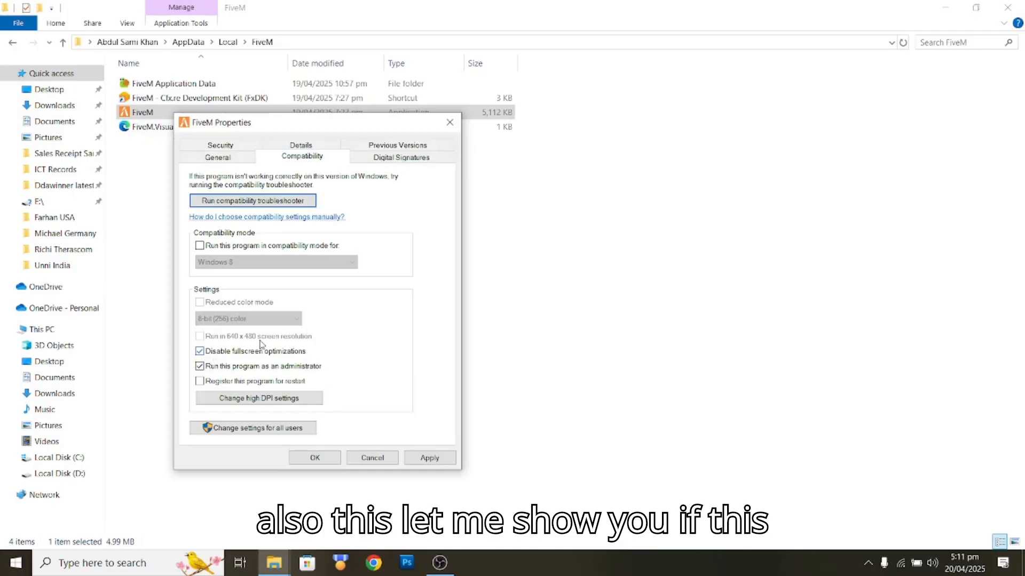
pyautogui.click(200, 351)
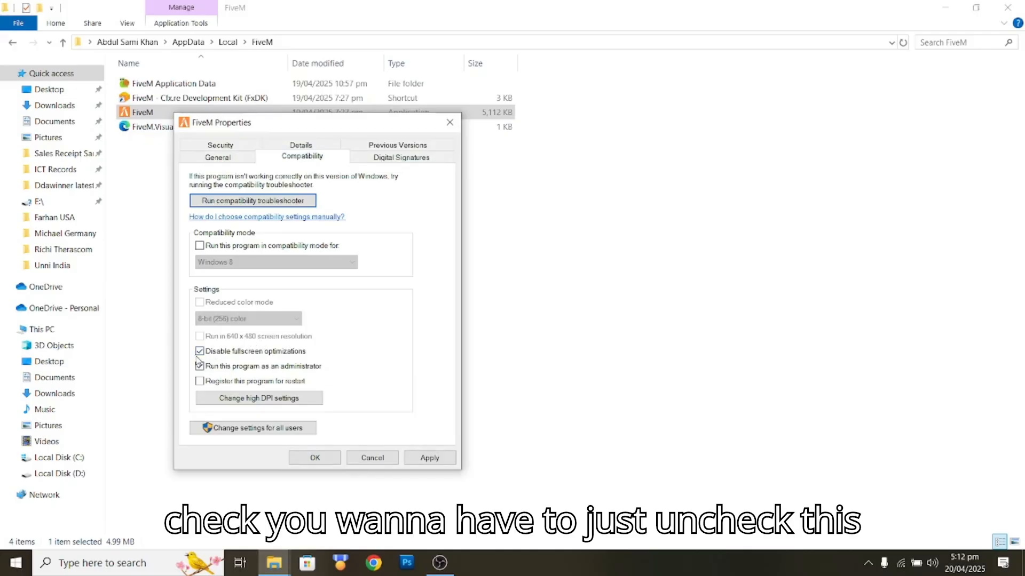
pyautogui.click(200, 366)
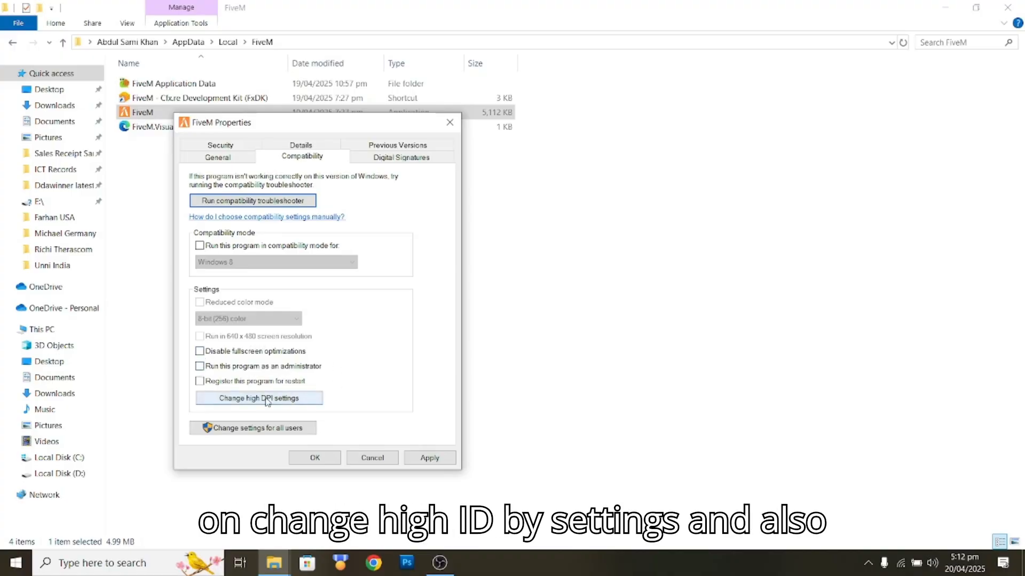
pyautogui.click(259, 398)
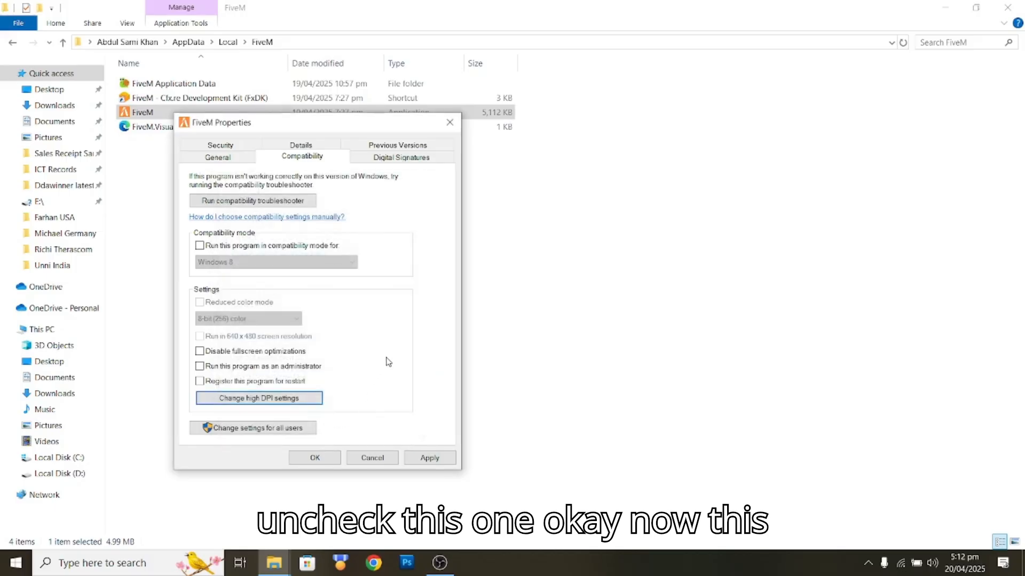
# - Leave compatibility mode unchecked and save the settings with OK
pyautogui.click(200, 246)
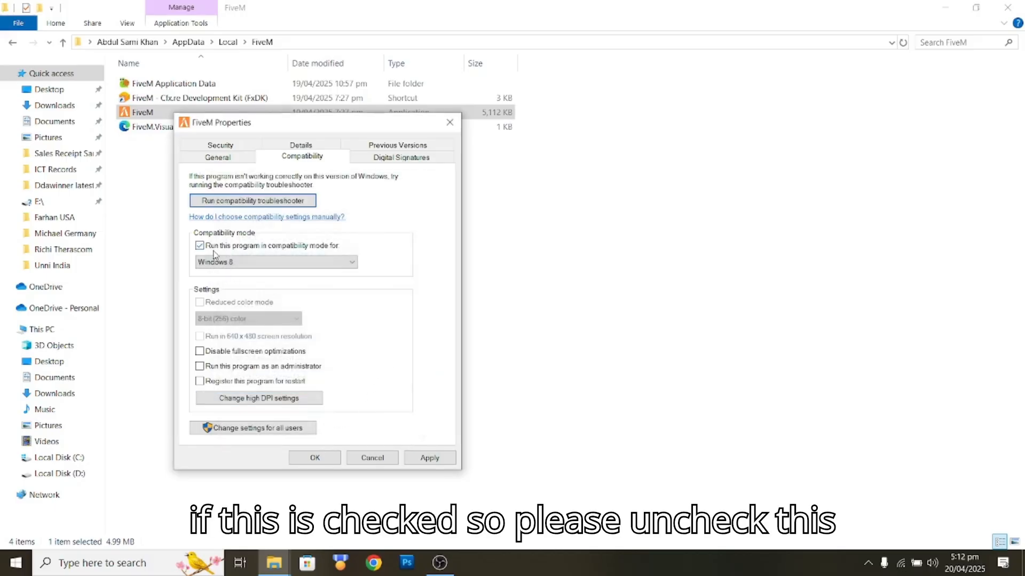
pyautogui.click(200, 246)
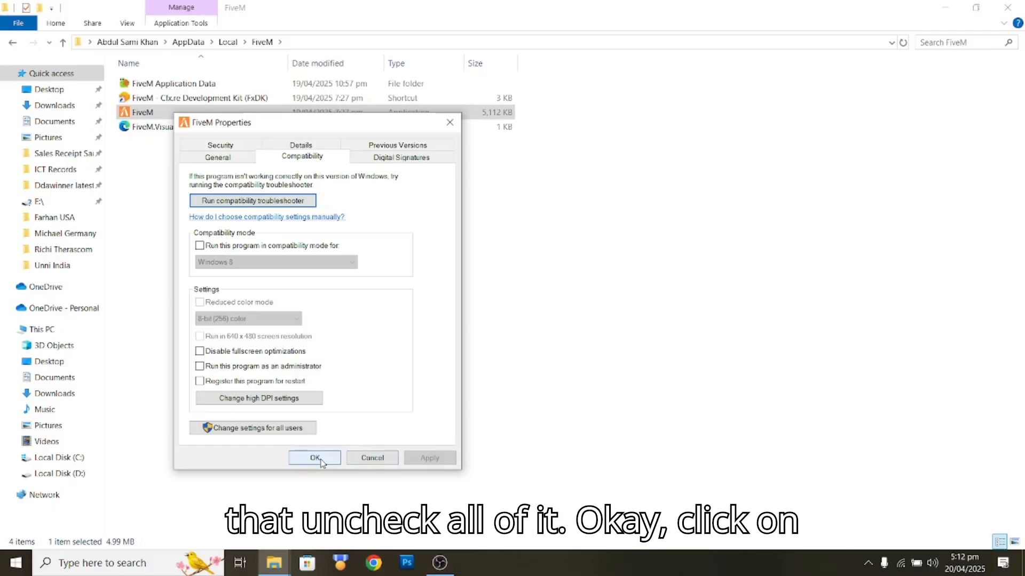
pyautogui.click(314, 458)
pyautogui.write('cmd')
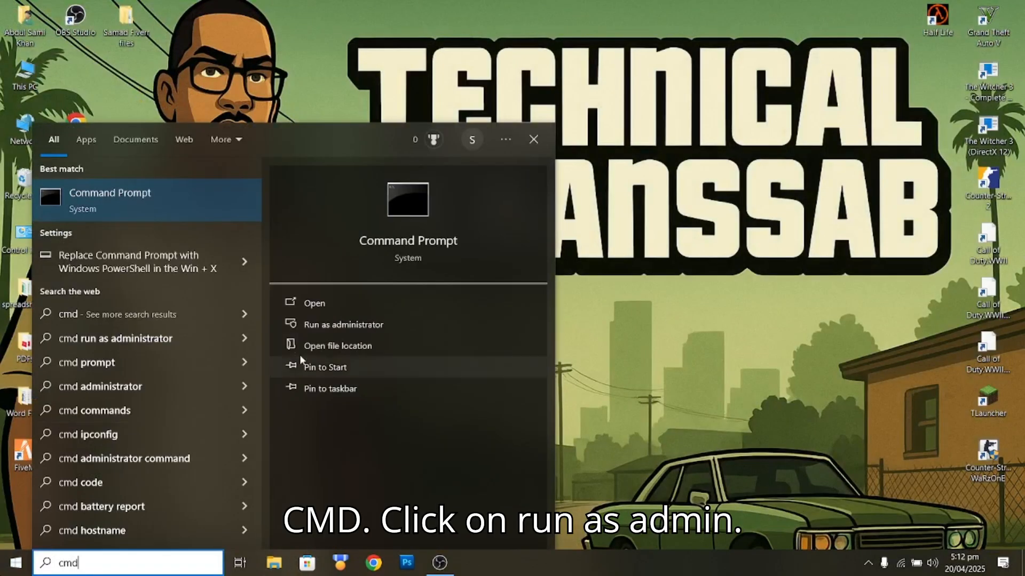
# - Launch Command Prompt as administrator from the cmd search result
pyautogui.click(343, 325)
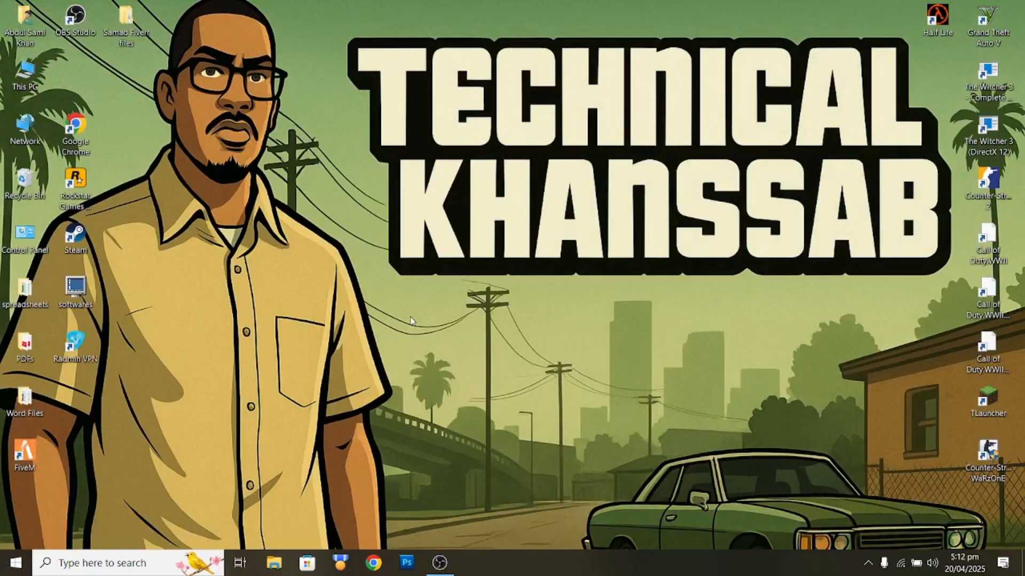
pyautogui.click(472, 563)
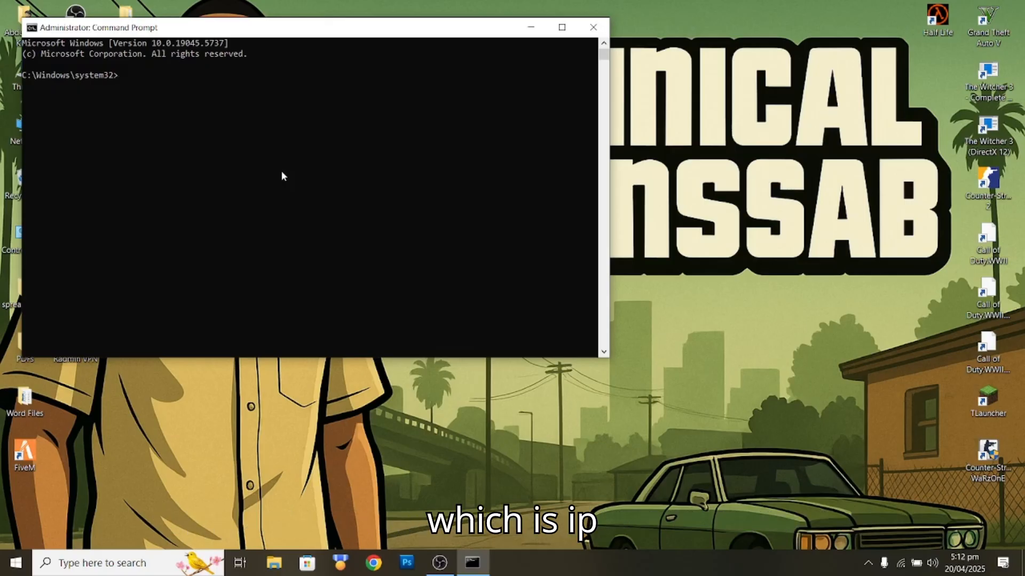
# - Run ipconfig /flushdns to flush the DNS resolver cache, then close the window
pyautogui.write('ip')
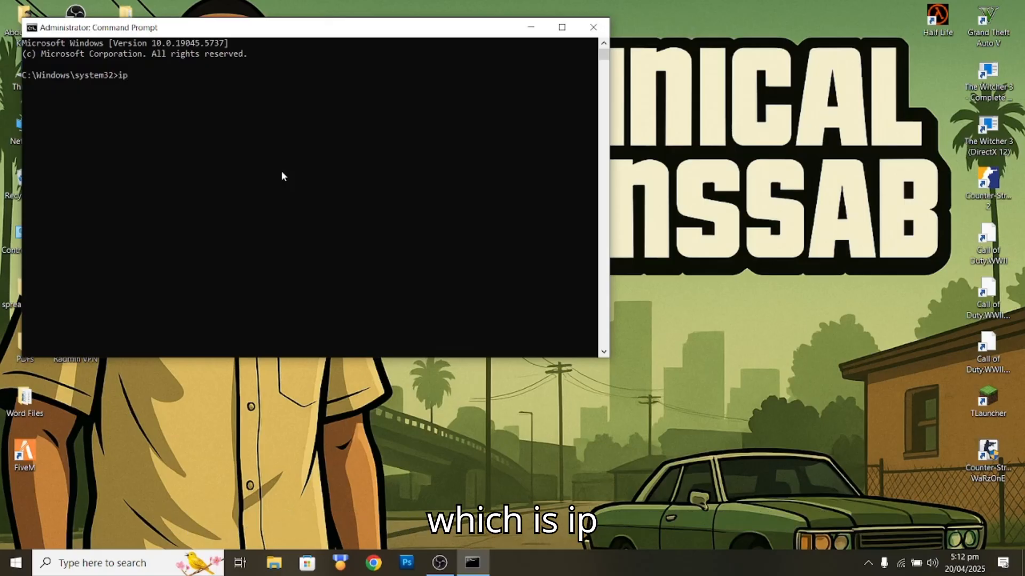
pyautogui.write('config/f')
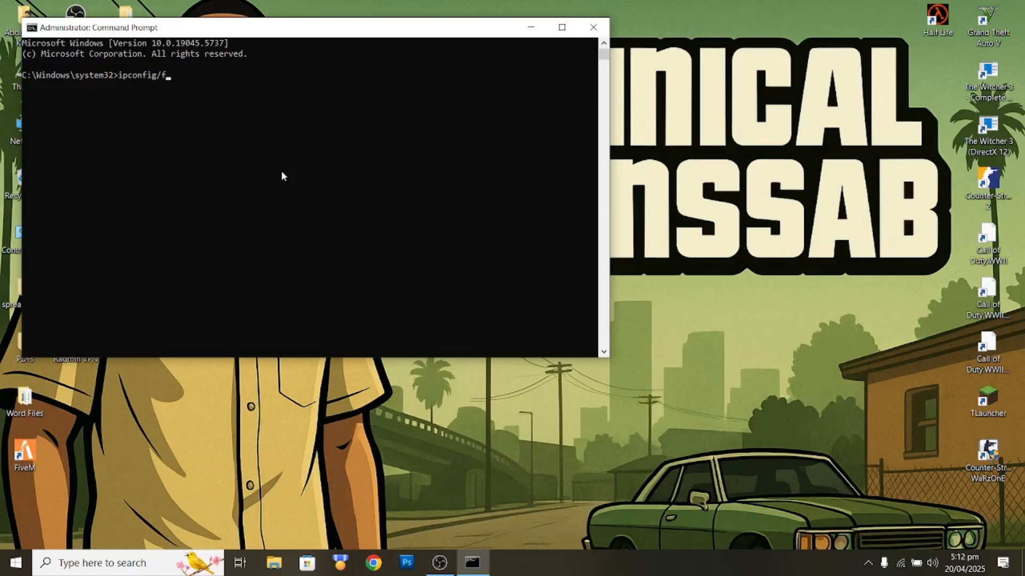
pyautogui.write('lush')
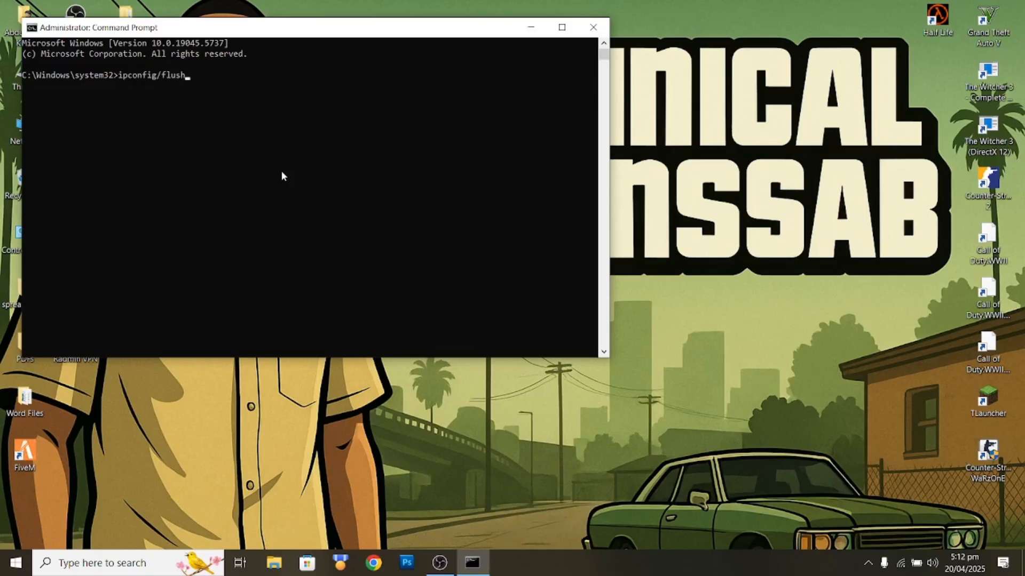
pyautogui.write('dns')
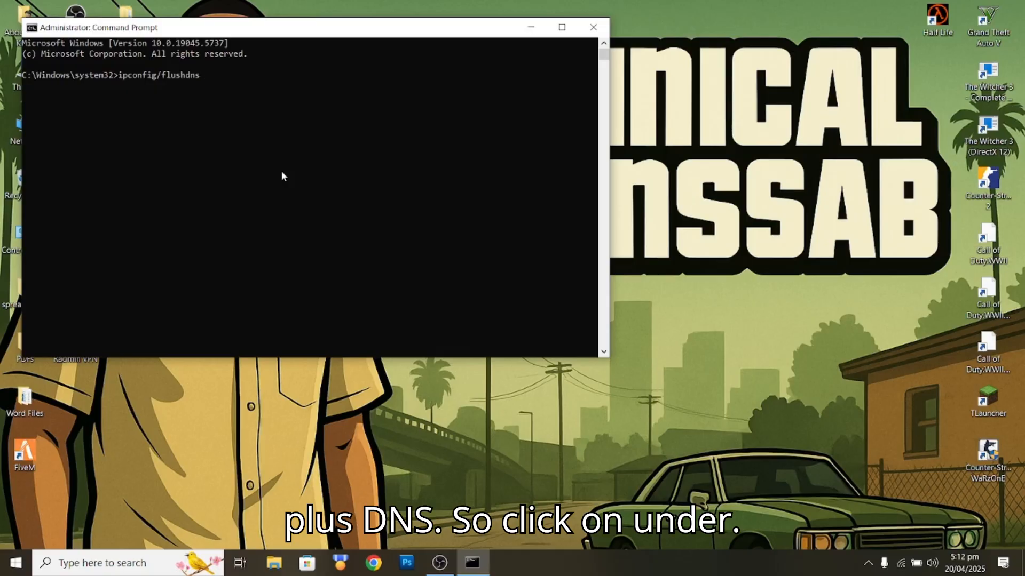
pyautogui.press('enter')
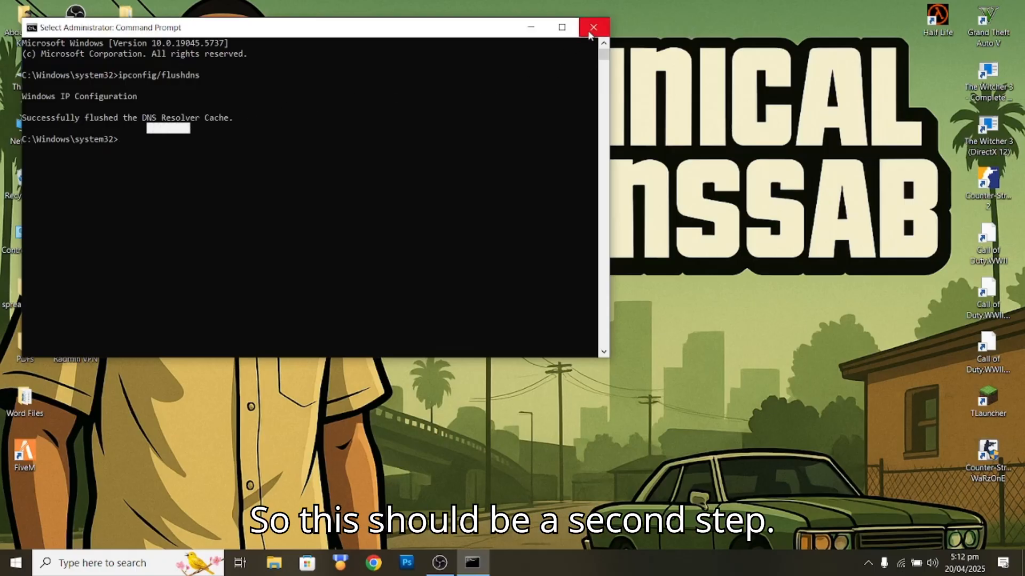
pyautogui.click(593, 27)
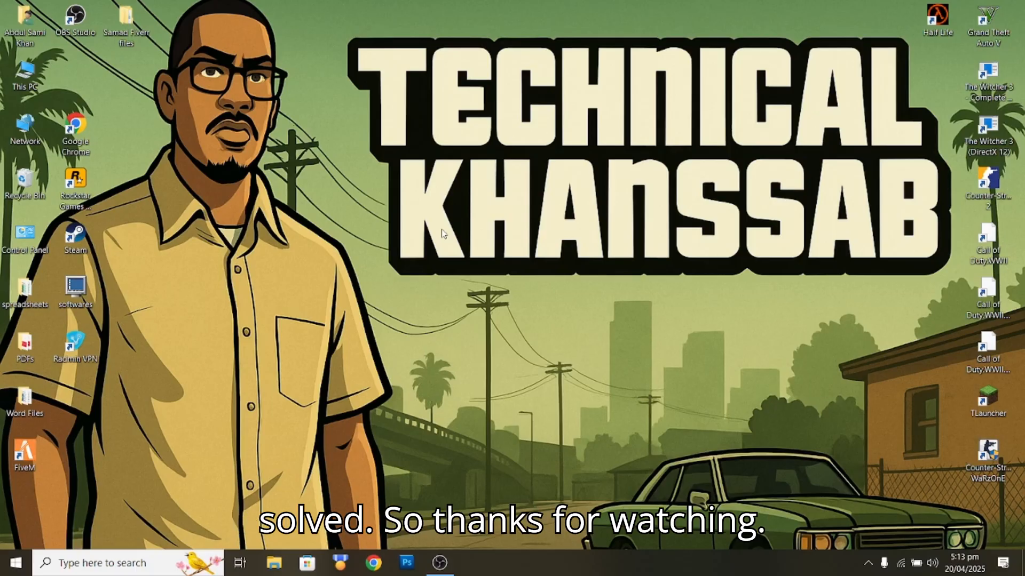
pyautogui.moveTo(350, 487)
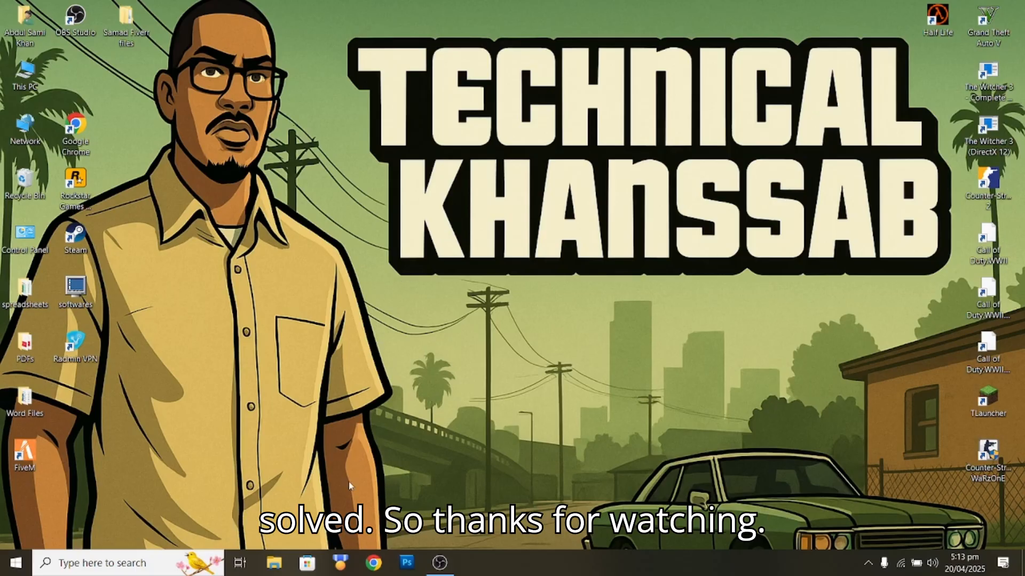